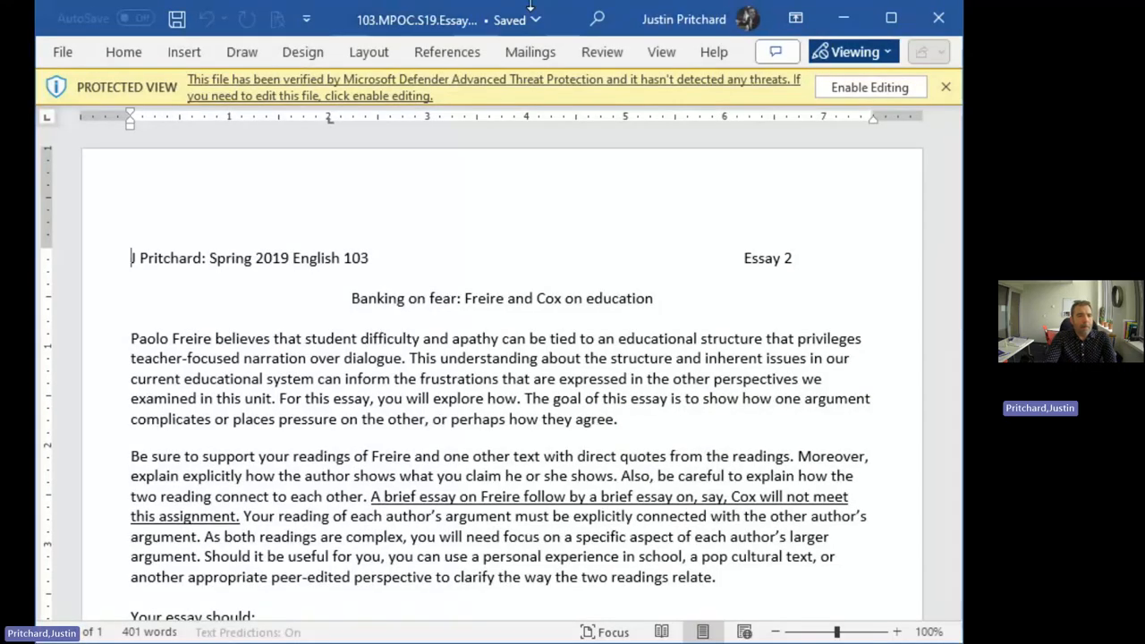
scroll("down", 3)
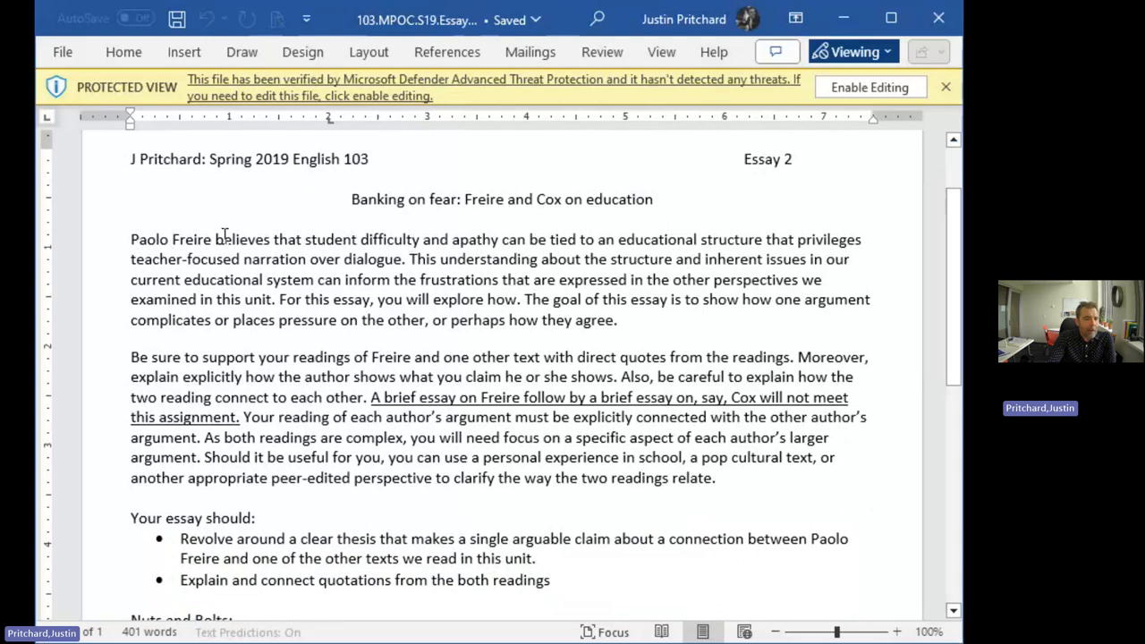
mouse_move(497, 315)
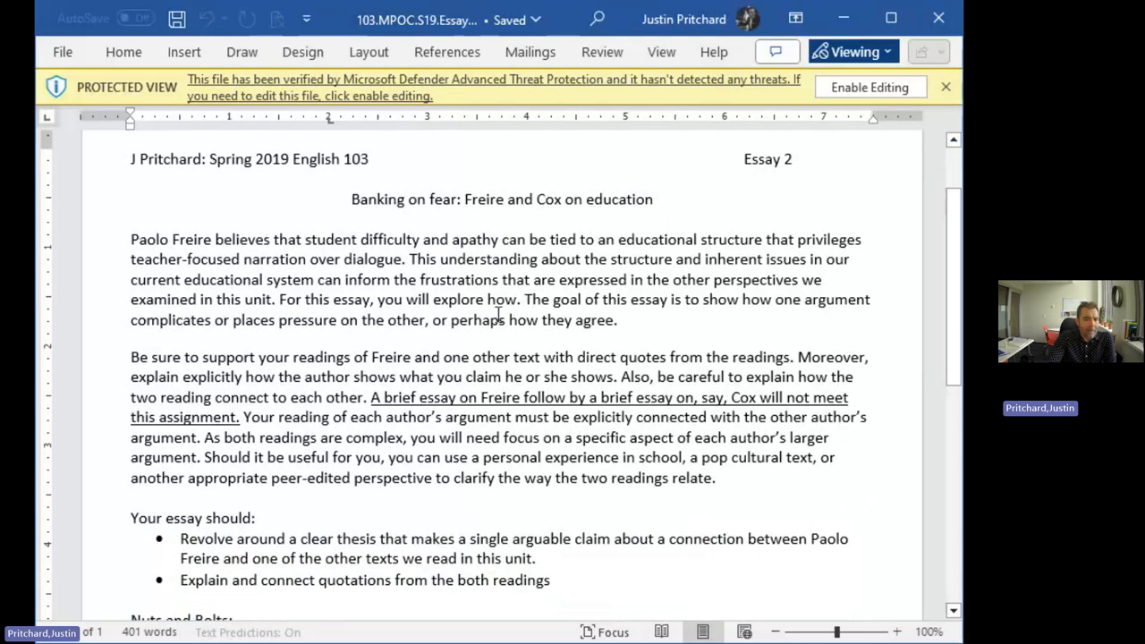
mouse_move(555, 300)
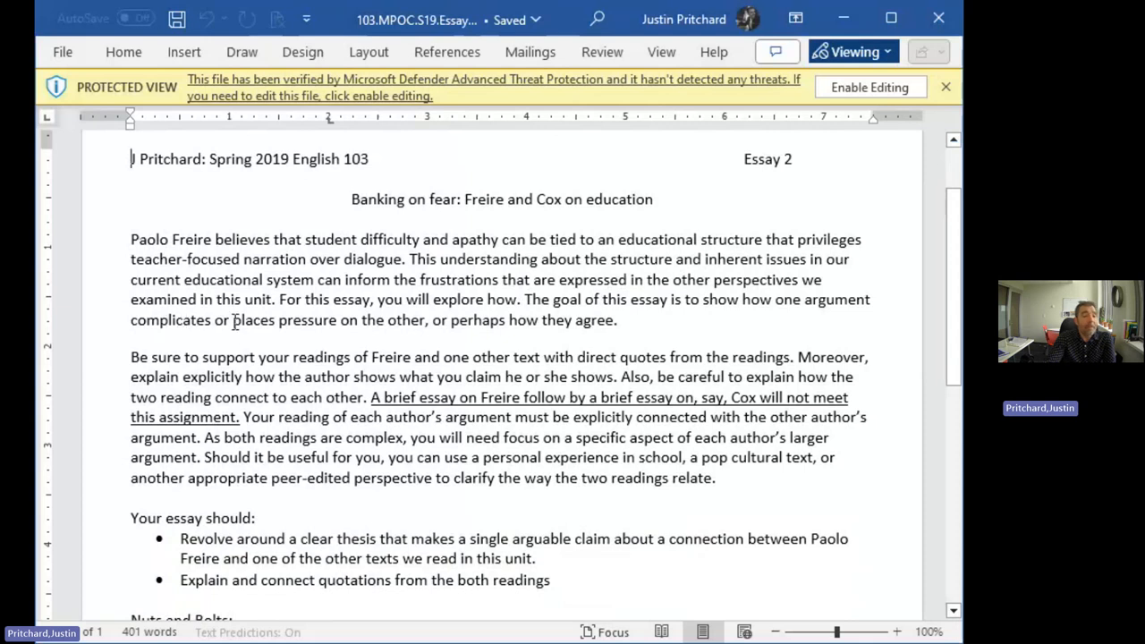
mouse_move(450, 320)
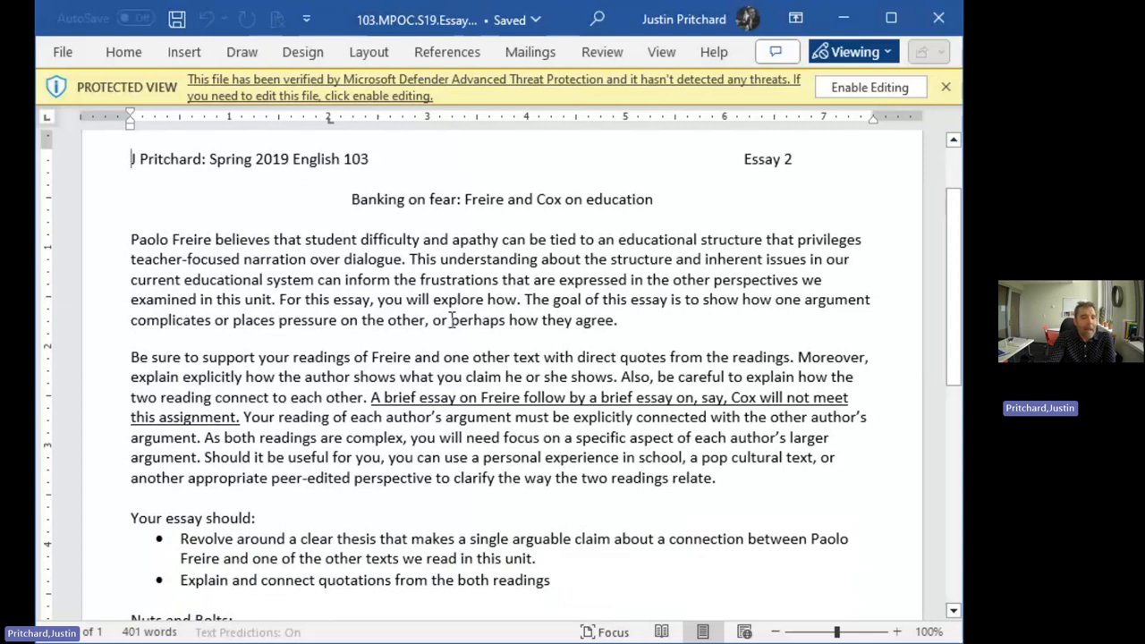
scroll("down", 3)
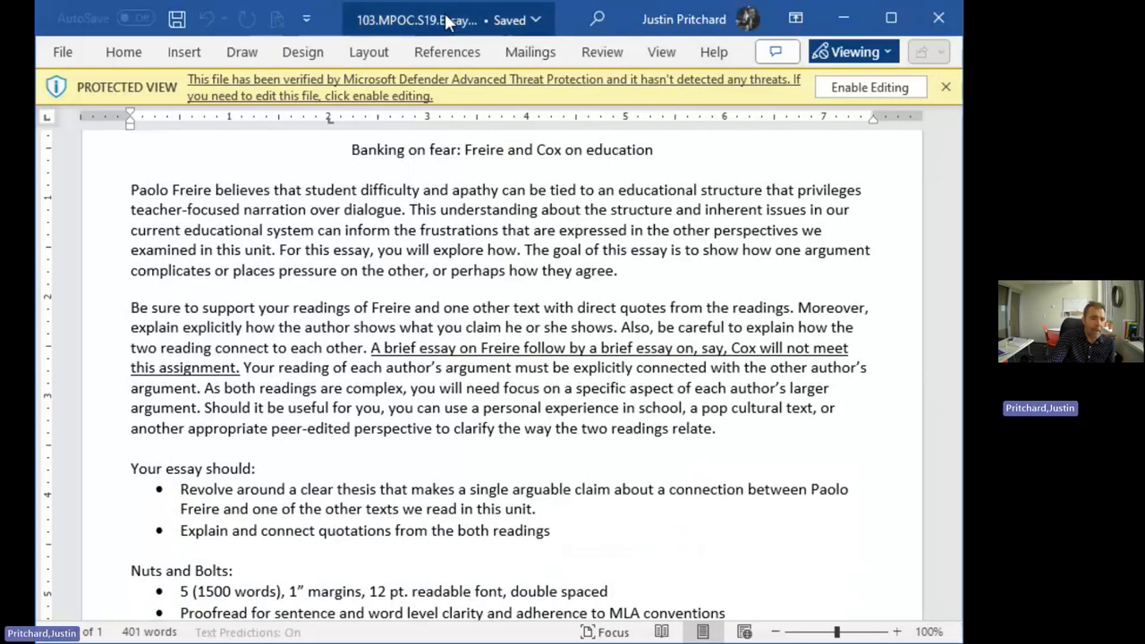
mouse_move(448, 18)
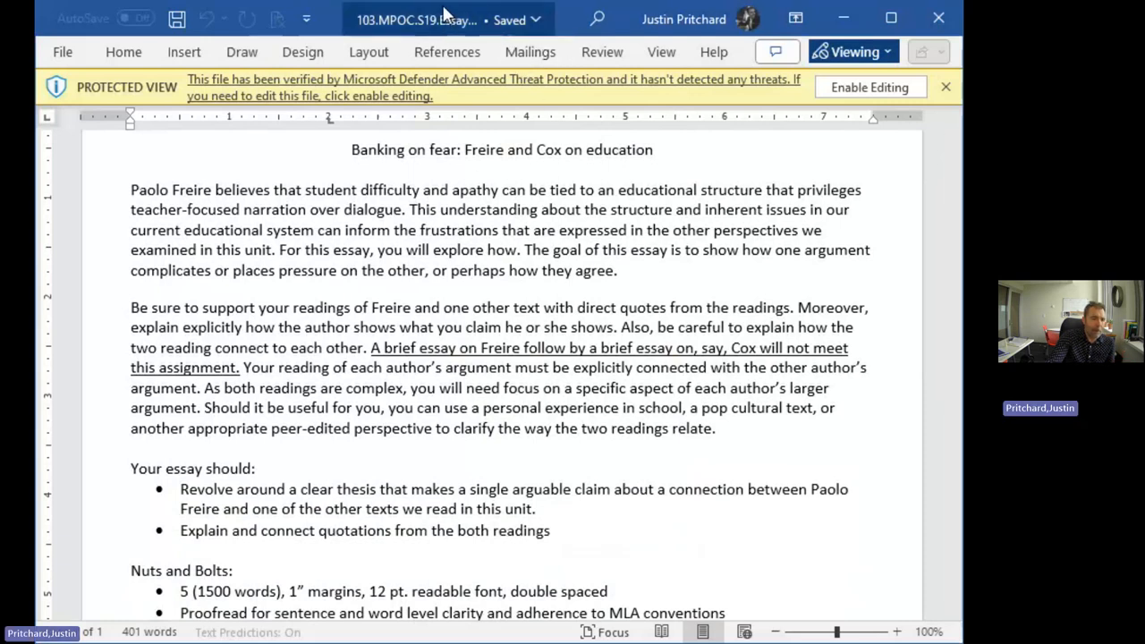
mouse_move(420, 31)
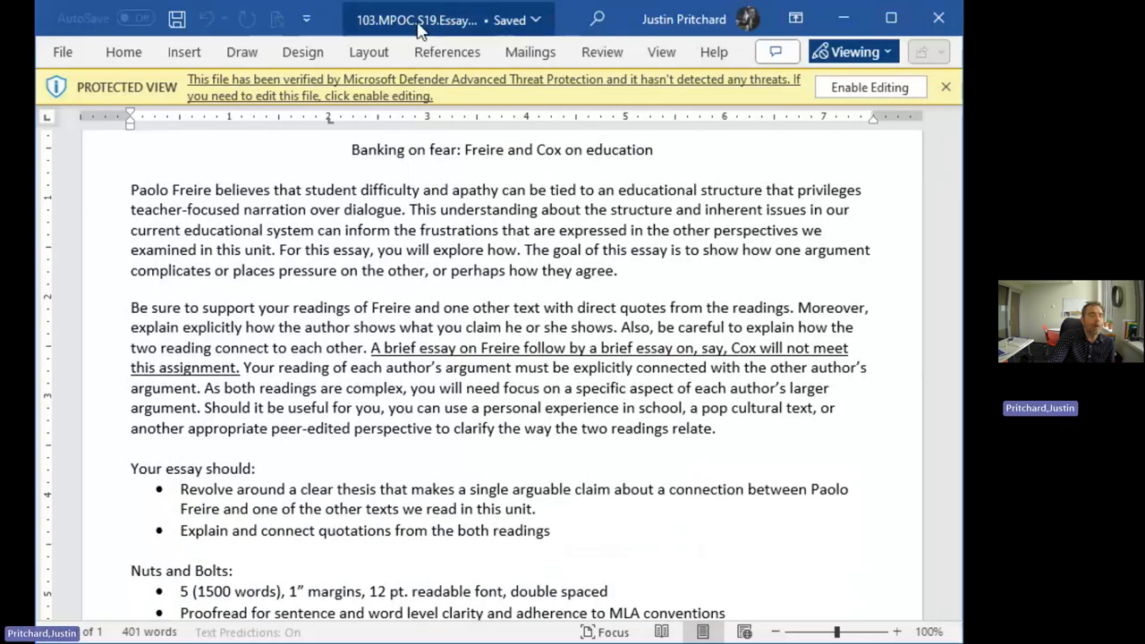
mouse_move(448, 51)
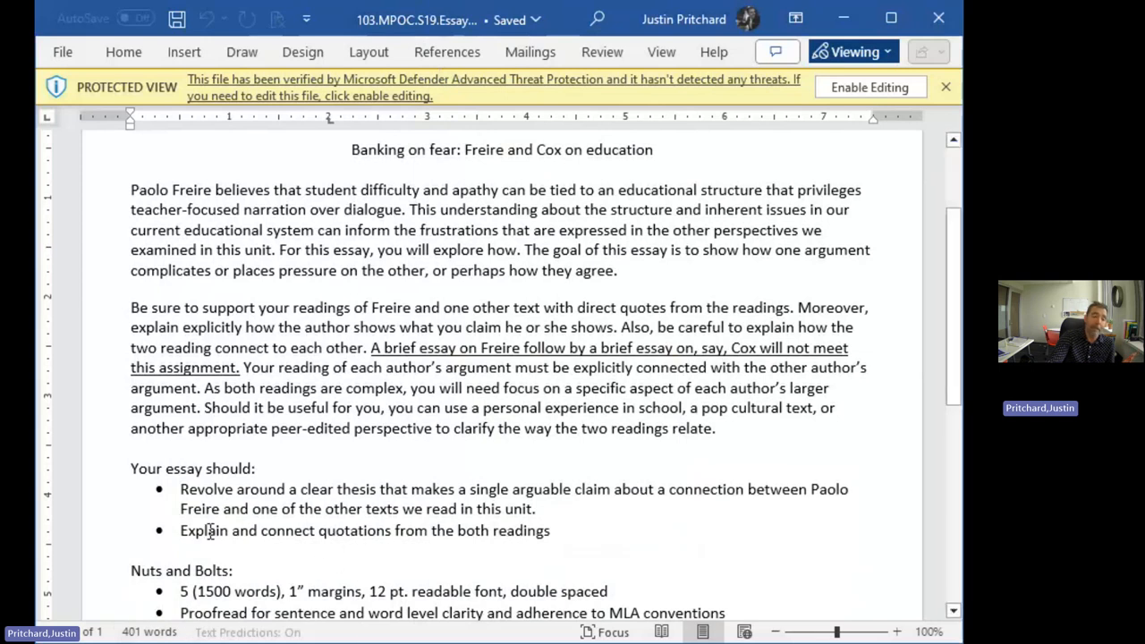
mouse_move(537, 438)
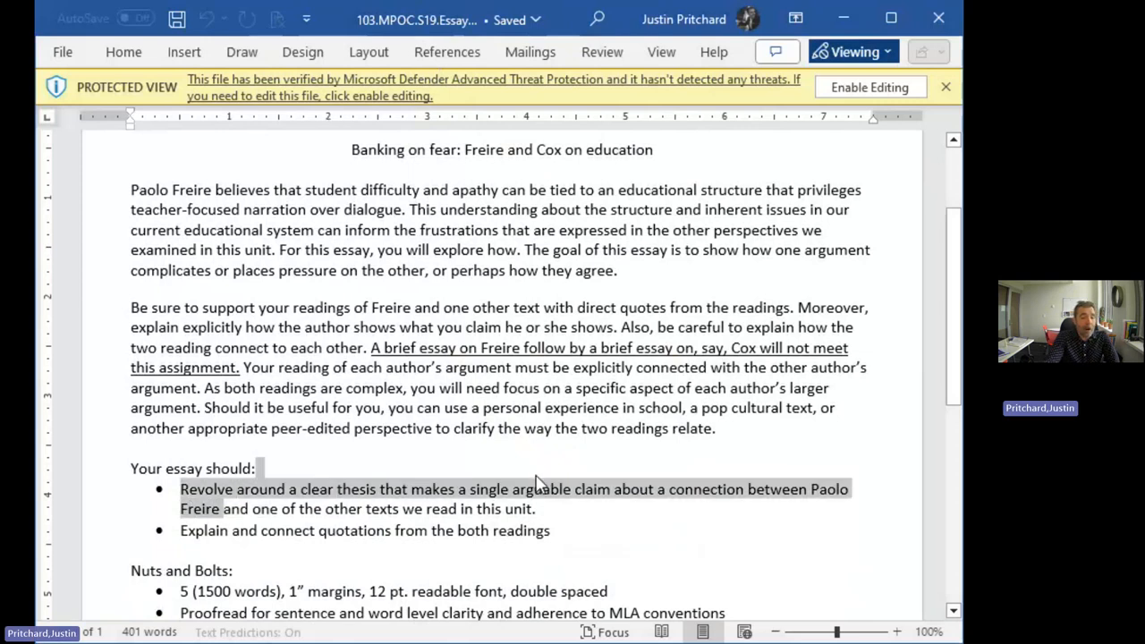
left_click(535, 508)
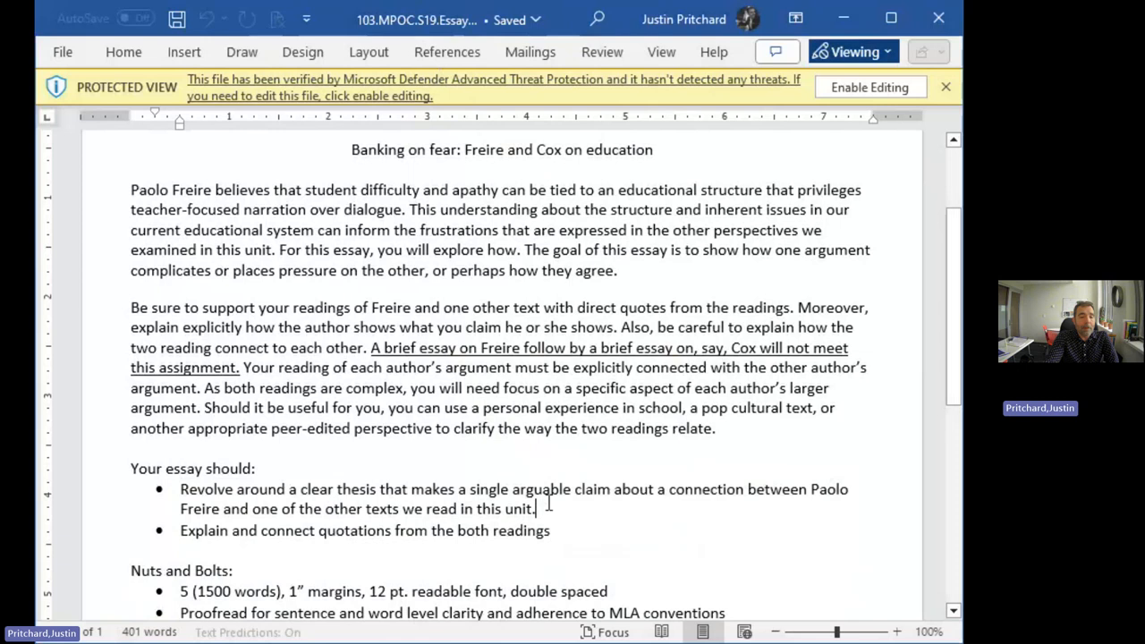
mouse_move(576, 529)
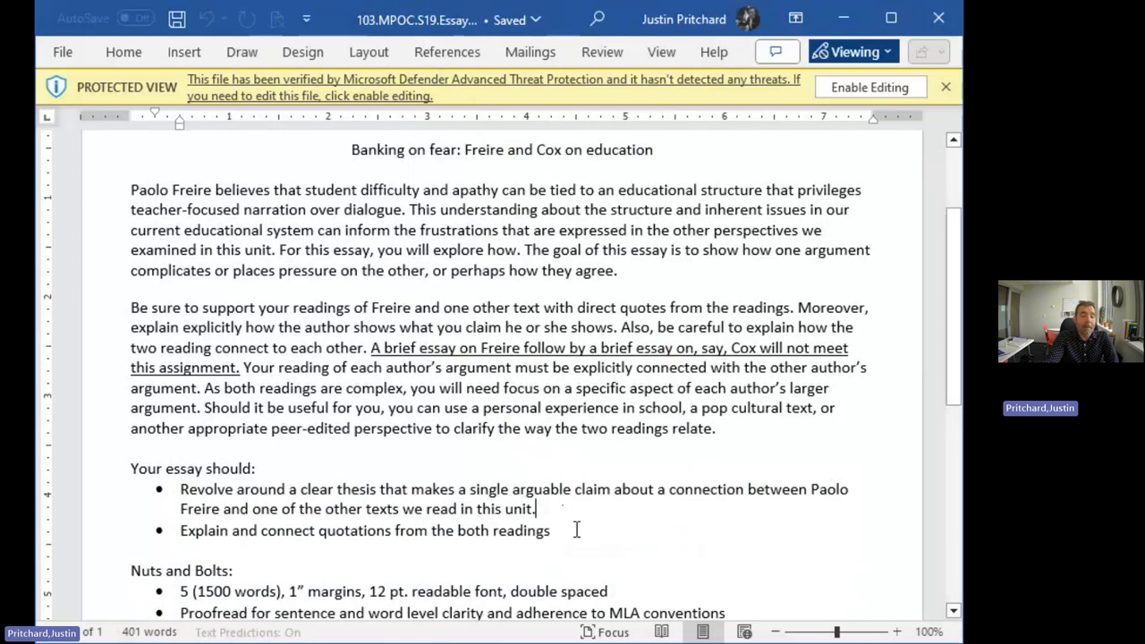
scroll("down", 3)
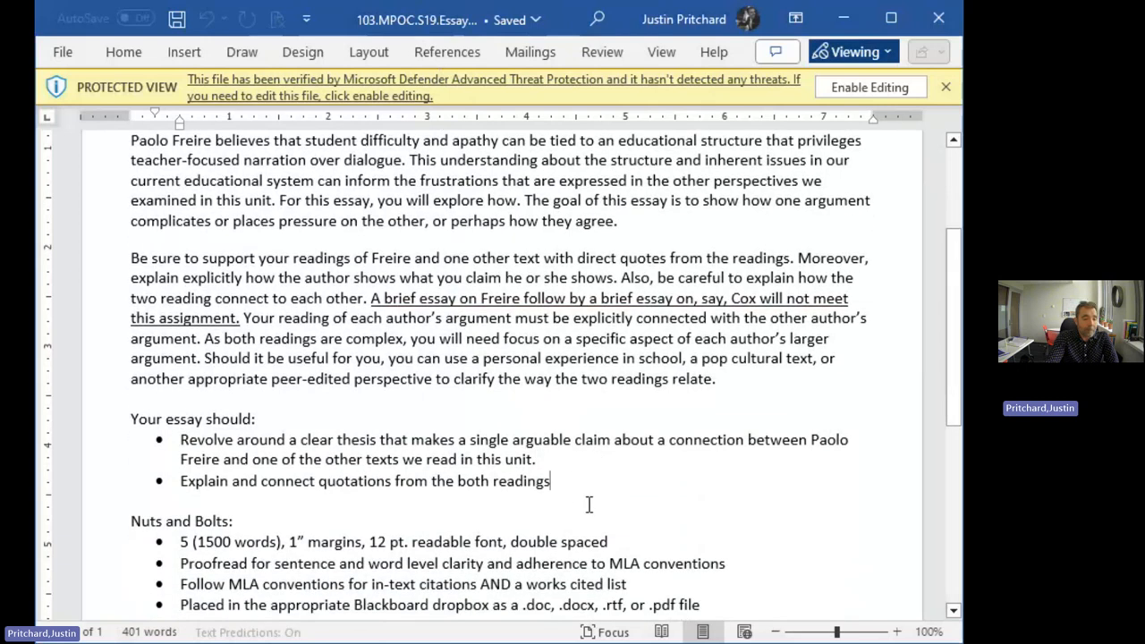
scroll("down", 3)
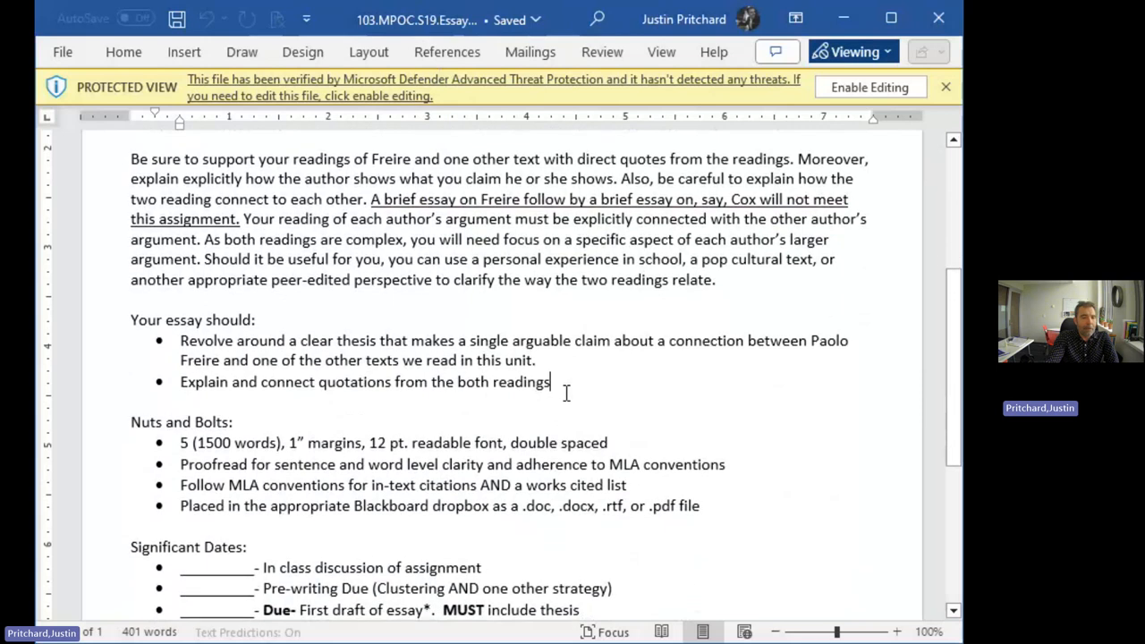
scroll("down", 3)
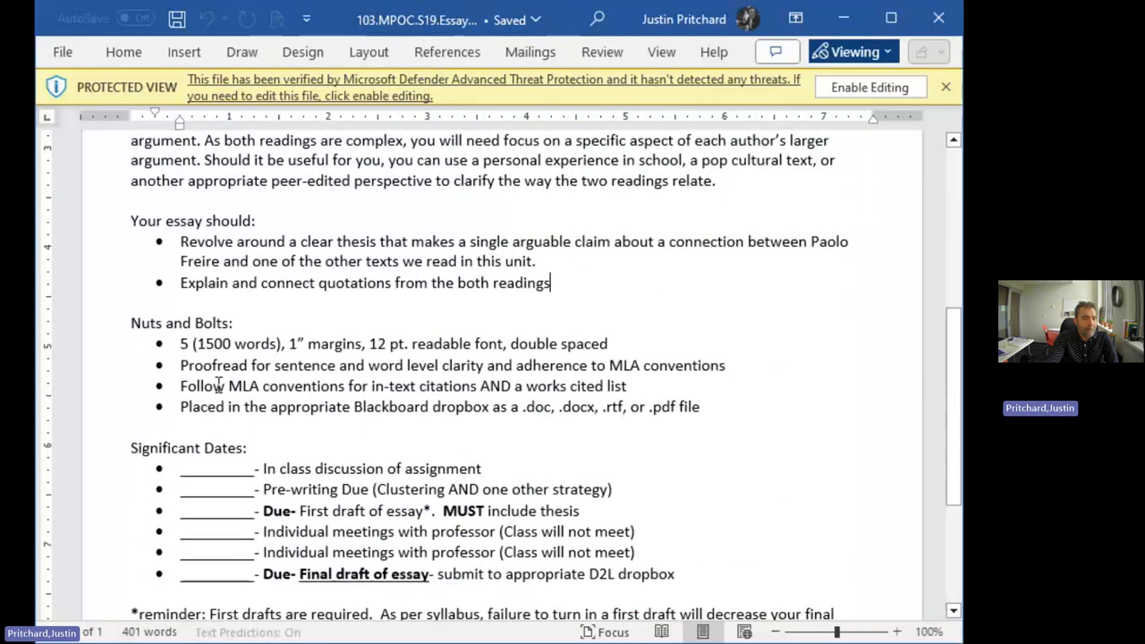
scroll("down", 3)
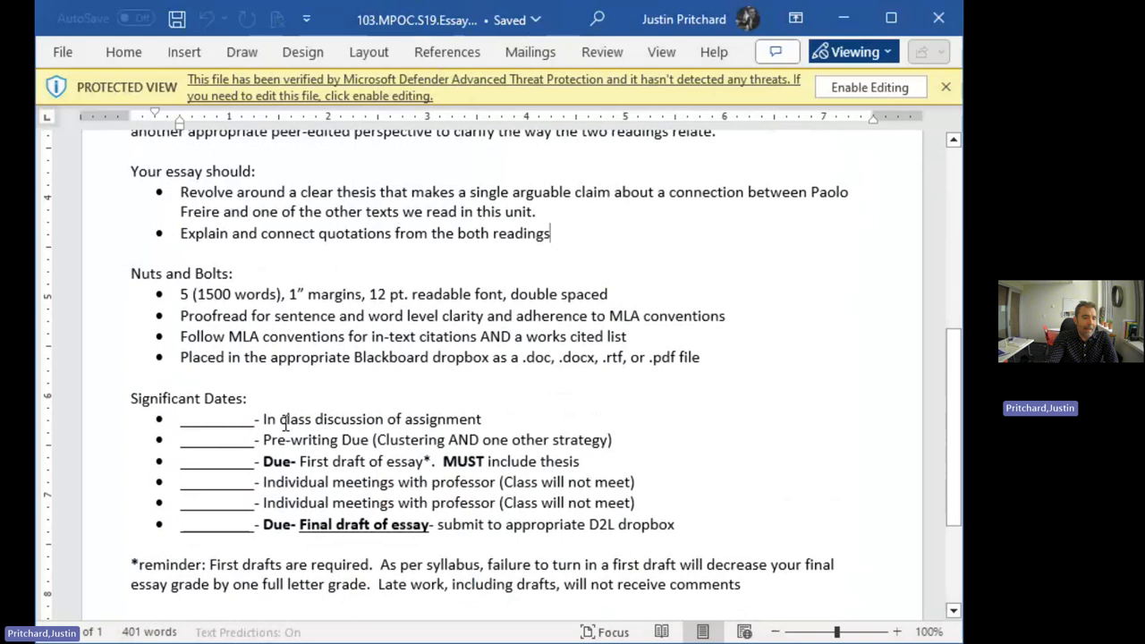
scroll("up", 3)
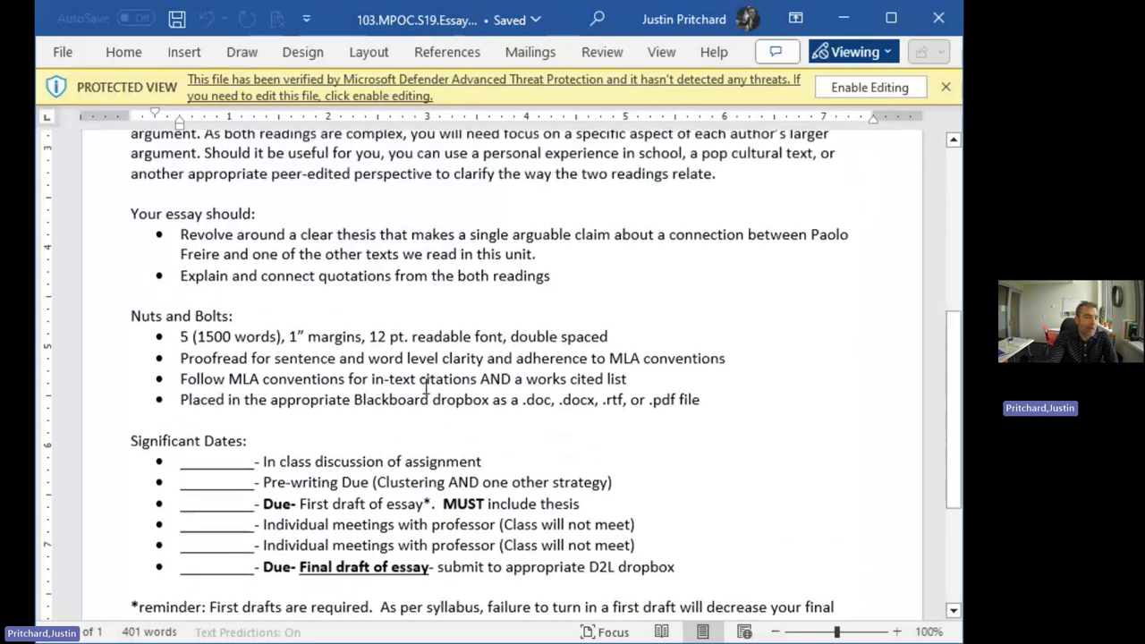
scroll("up", 3)
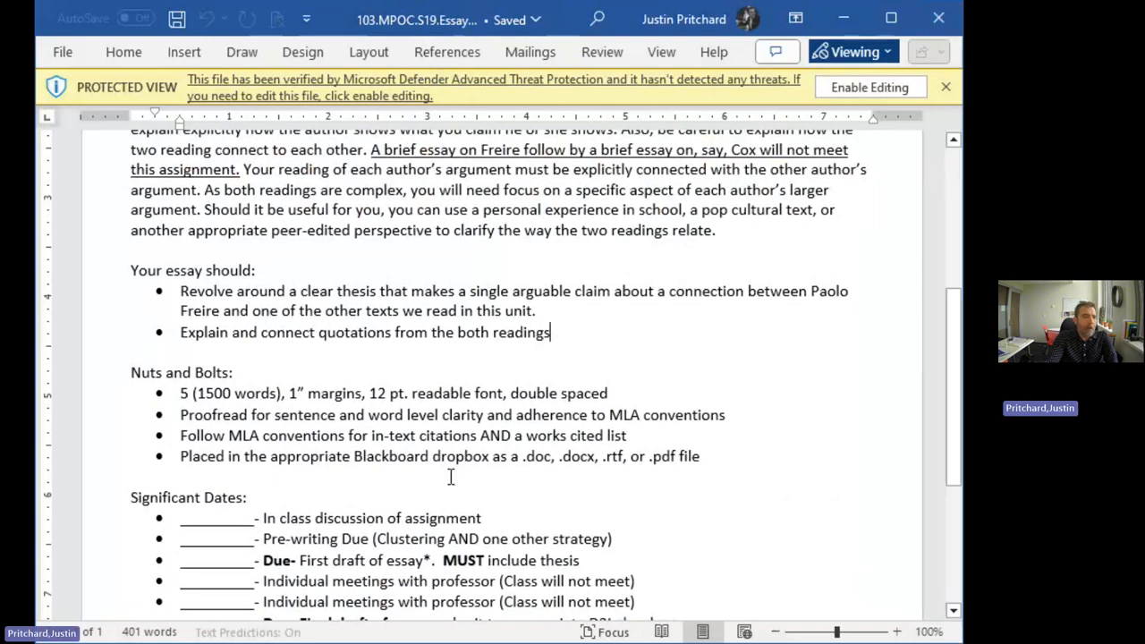
mouse_move(480, 415)
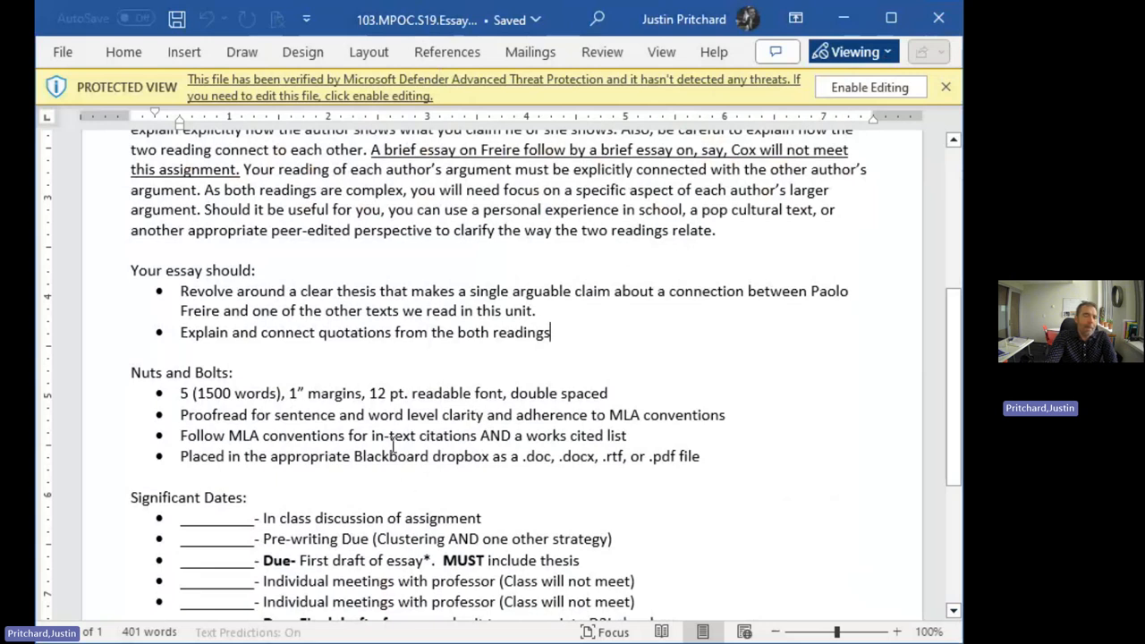
mouse_move(555, 358)
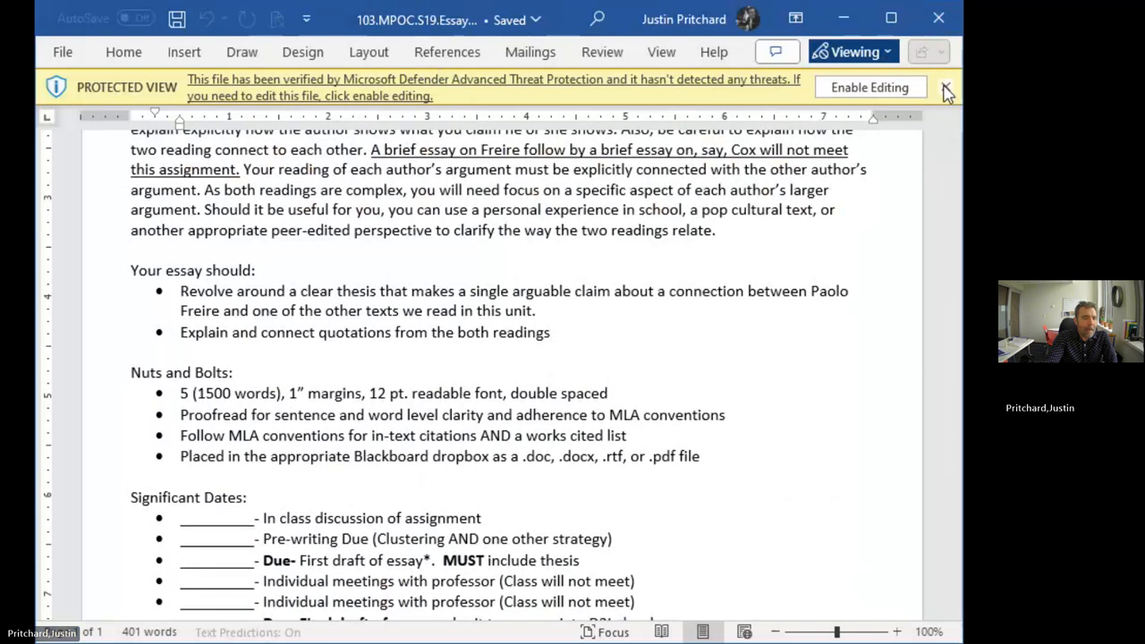
scroll("down", 3)
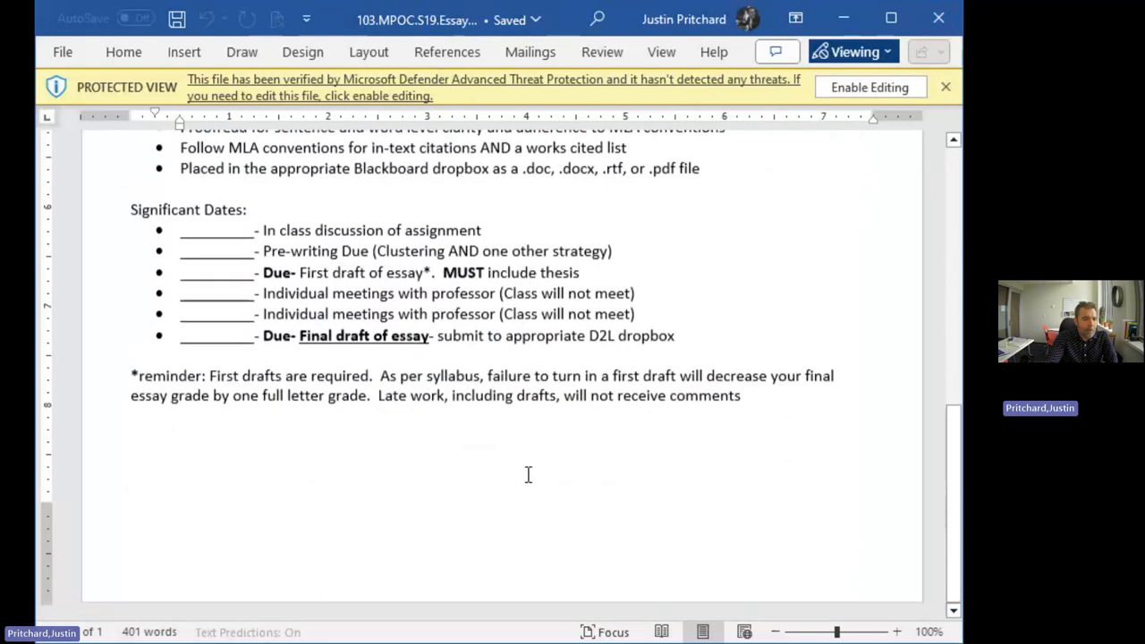
scroll("up", 3)
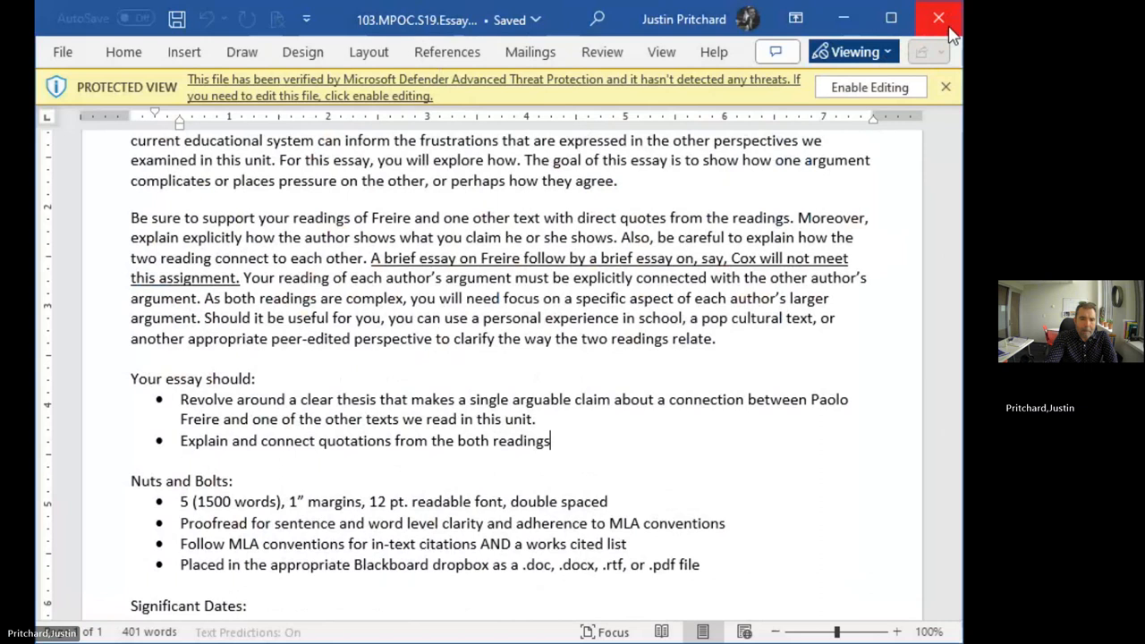
mouse_move(228, 36)
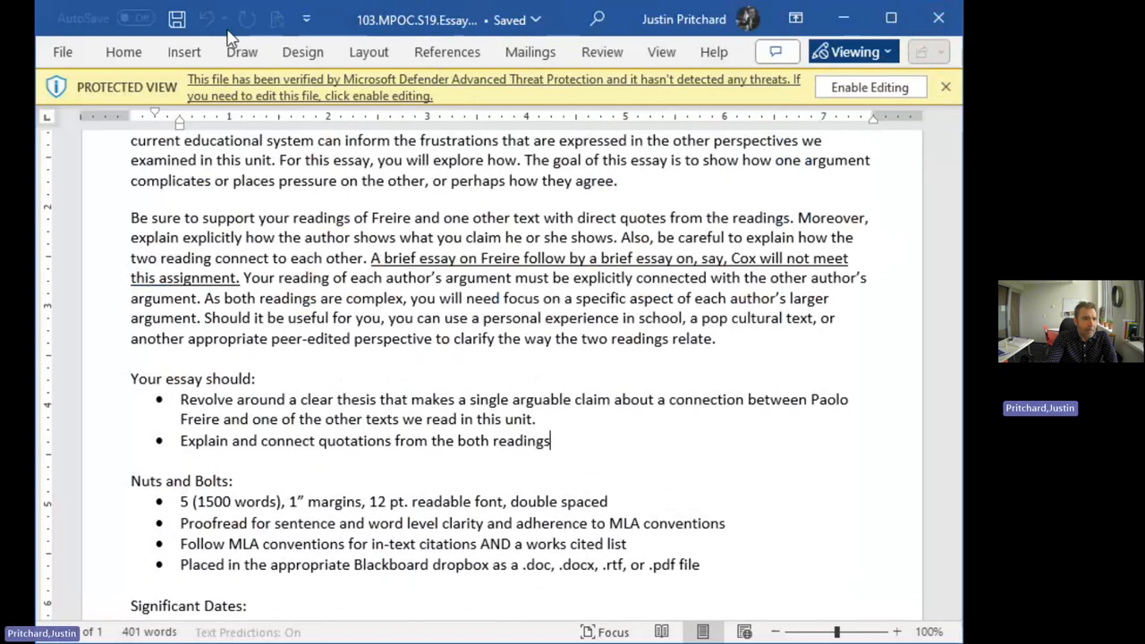